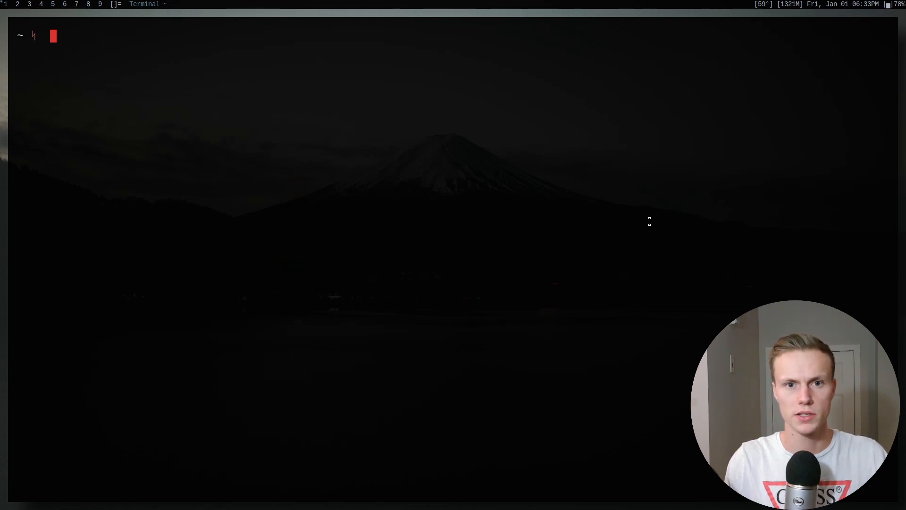
pyautogui.moveTo(500, 205)
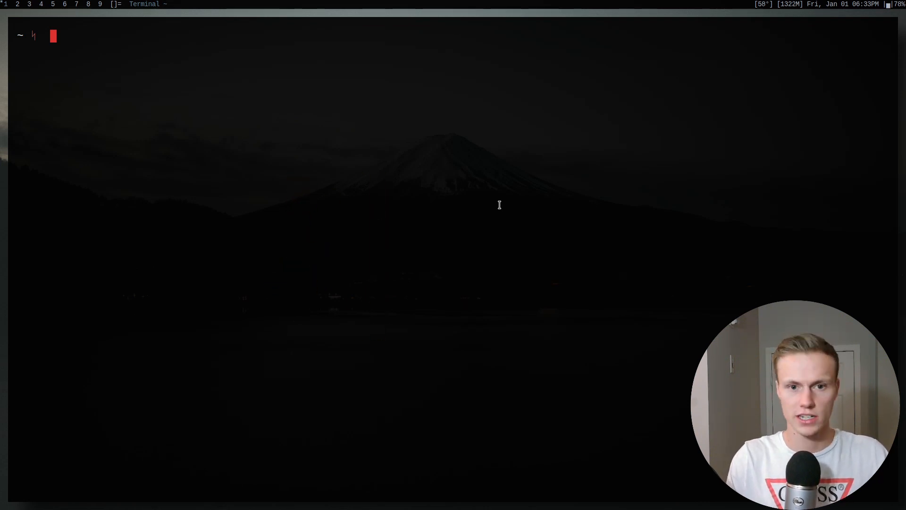
pyautogui.moveTo(508, 212)
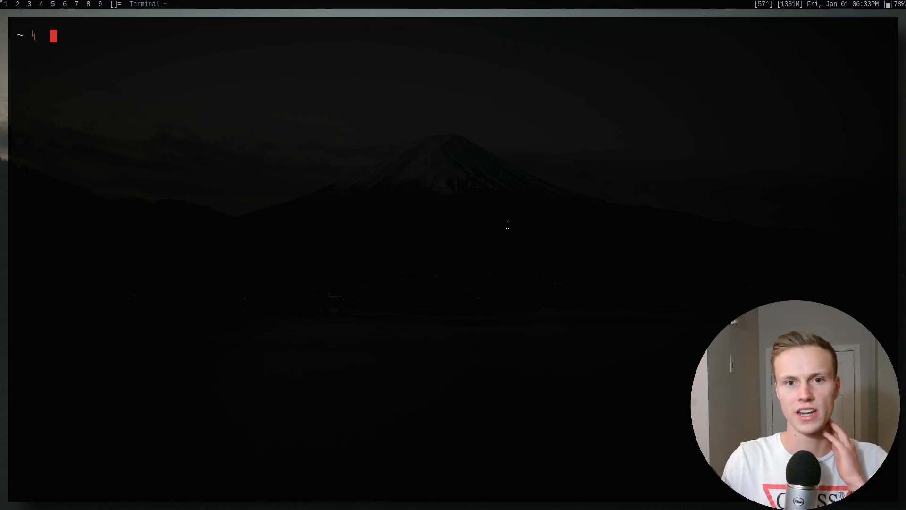
pyautogui.moveTo(496, 232)
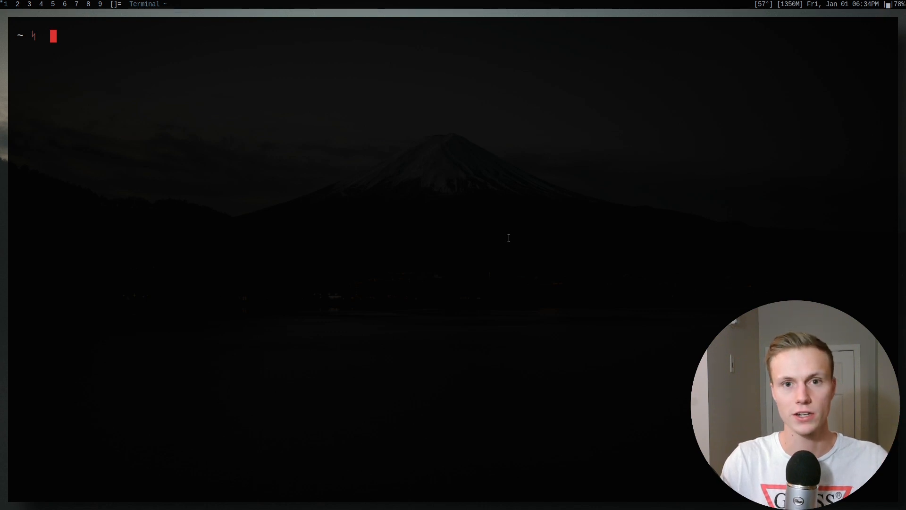
pyautogui.moveTo(520, 239)
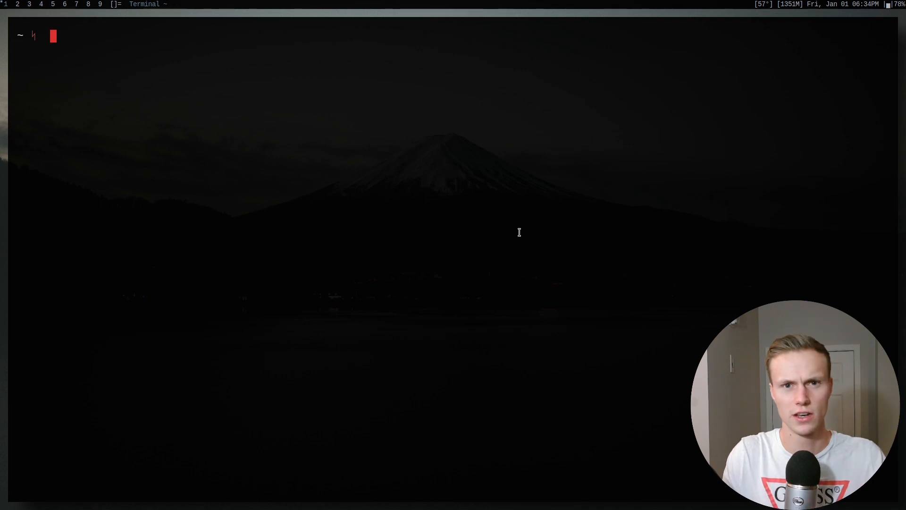
pyautogui.moveTo(348, 272)
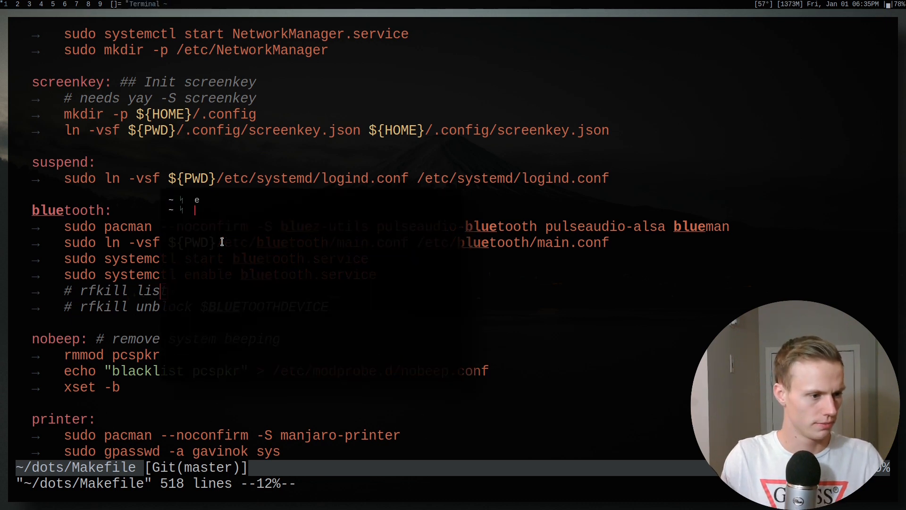
# Run rfkill list to confirm Bluetooth is neither soft- nor hard-blocked.
pyautogui.write('rfkill list')
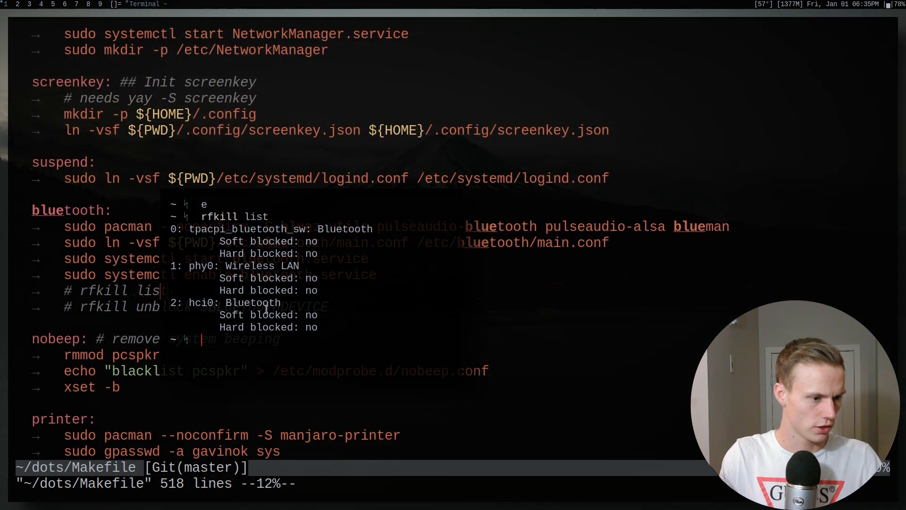
pyautogui.moveTo(278, 229)
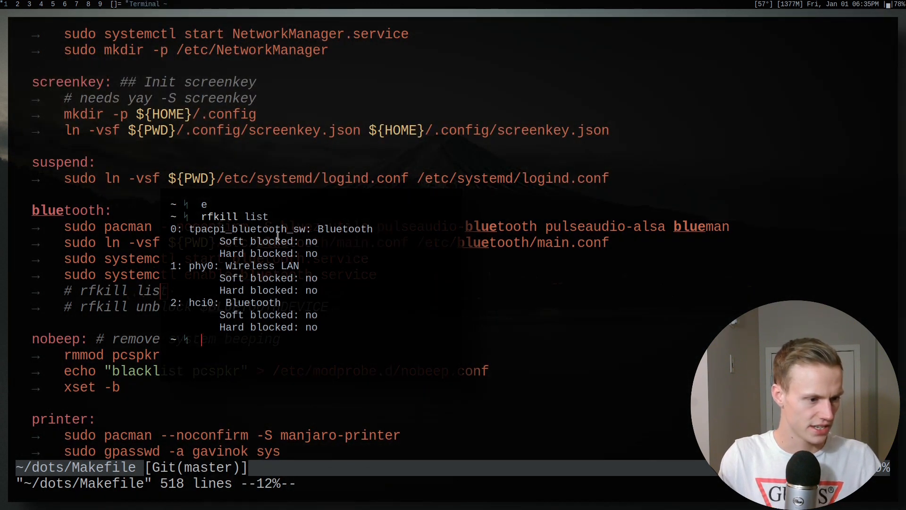
pyautogui.moveTo(339, 278)
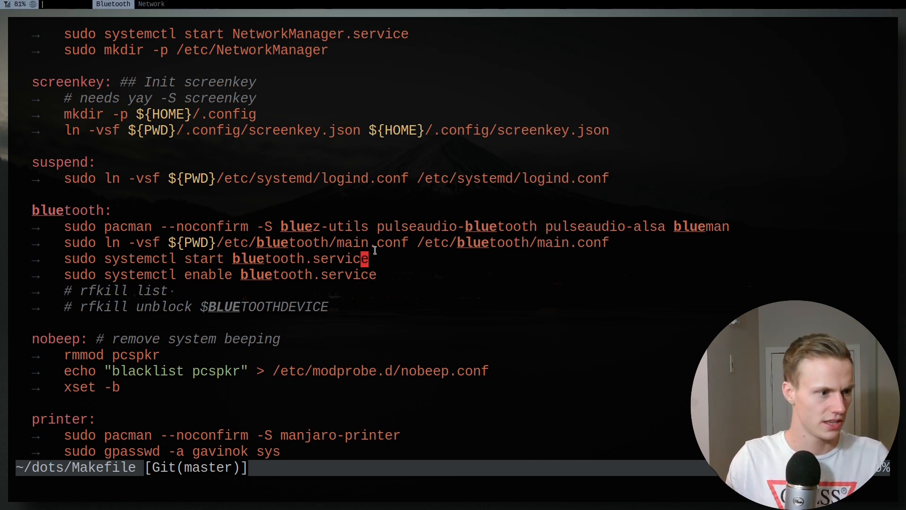
# Launch the dmenu Bluetooth script to show Connect, New, Manage and Disable.
pyautogui.click(113, 5)
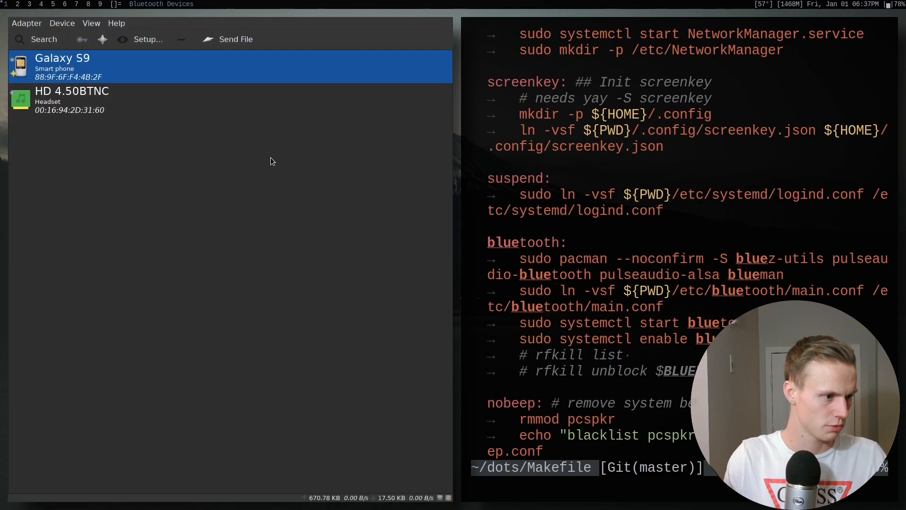
pyautogui.moveTo(191, 84)
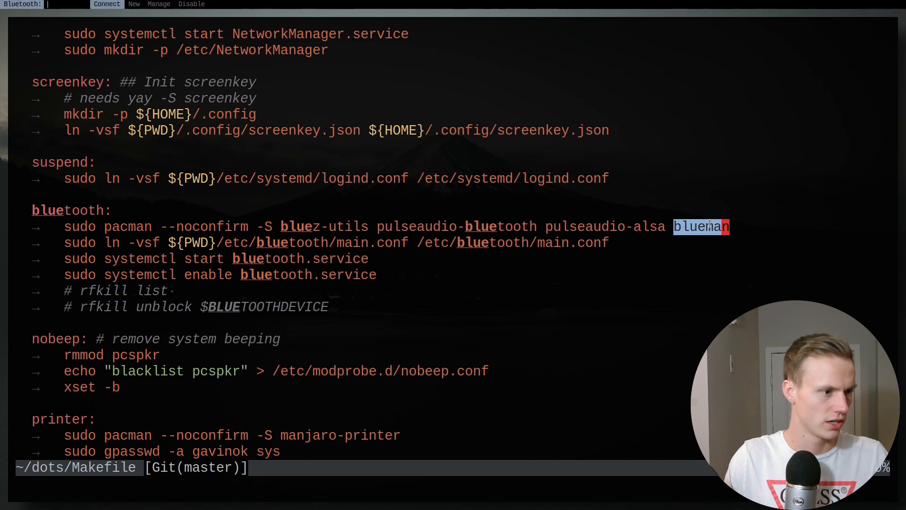
pyautogui.click(107, 4)
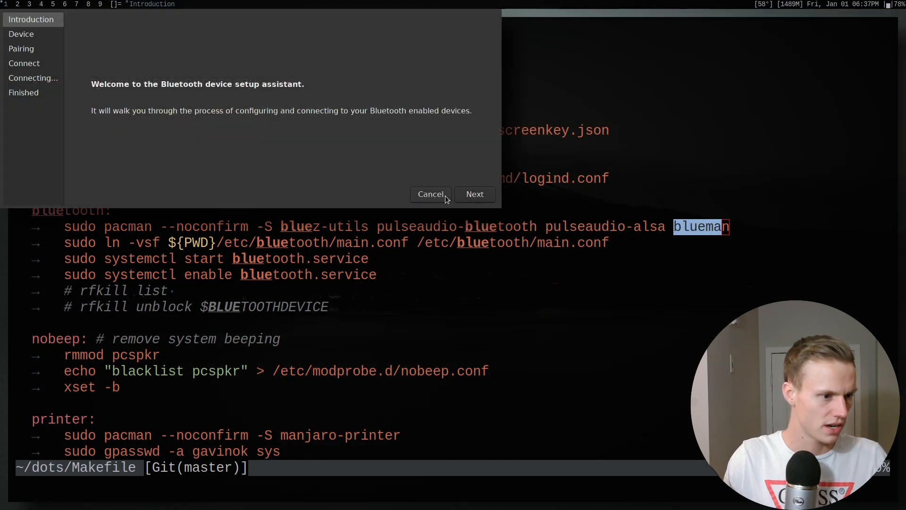
pyautogui.click(475, 194)
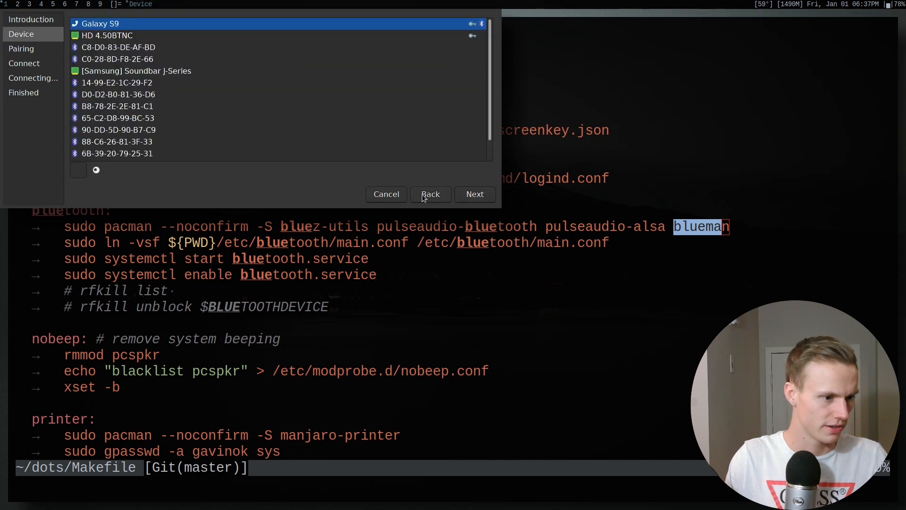
pyautogui.click(386, 193)
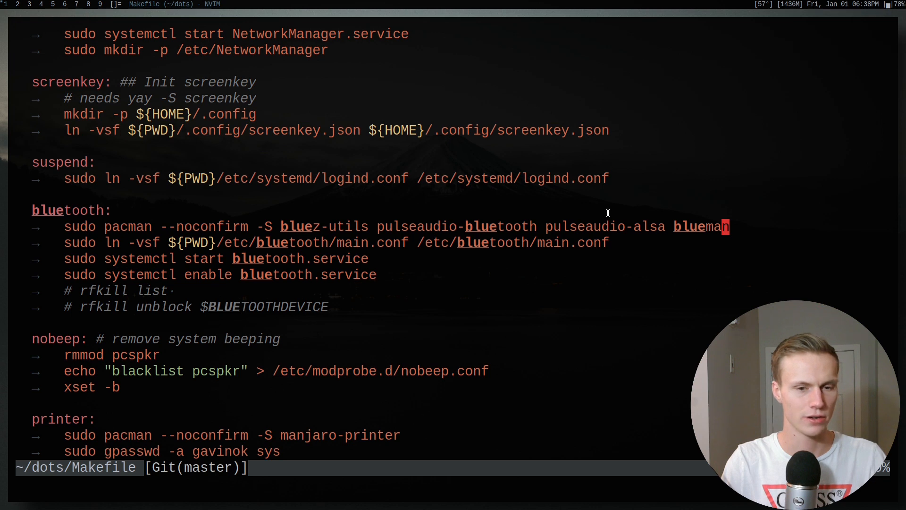
pyautogui.moveTo(612, 217)
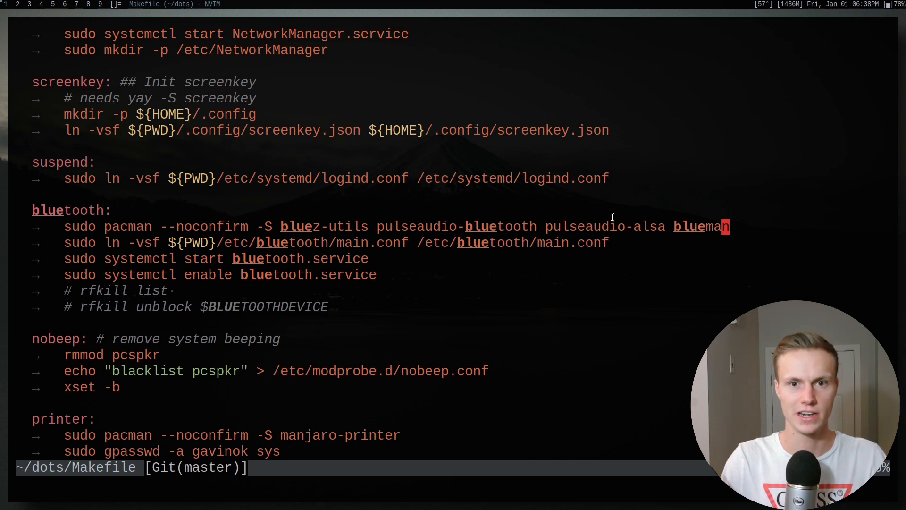